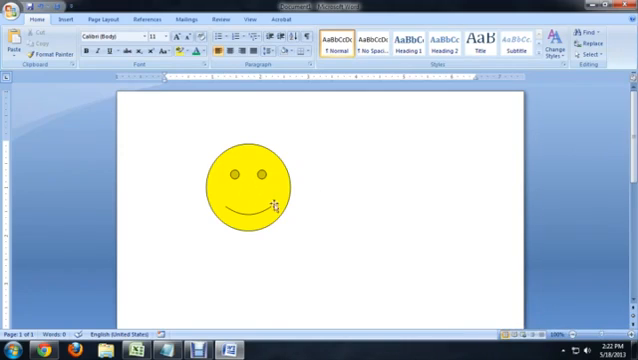
Deselect the smiley face and switch to the Insert tools.
click(248, 188)
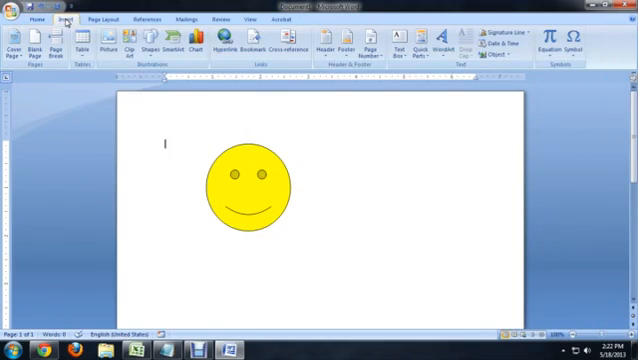
Add an Oval Callout beside the smiley face reading 'Hi There!'.
click(154, 47)
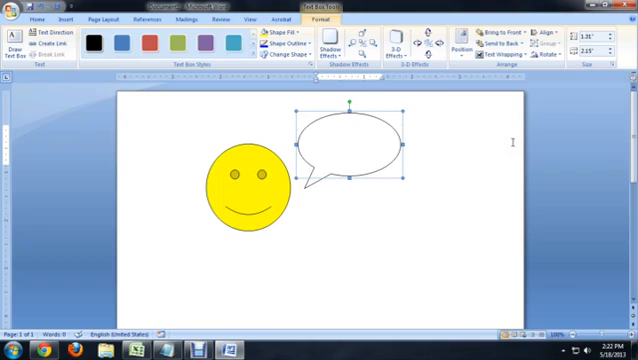
text(Hi There!)
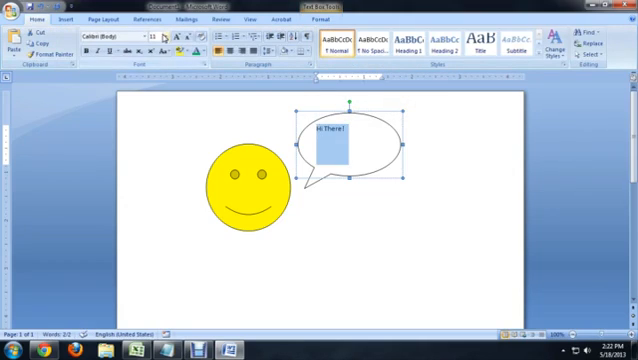
Set the 'Hi There!' callout text to font size 24.
click(161, 35)
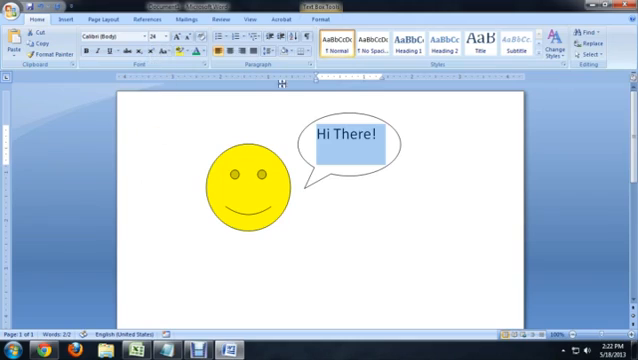
click(300, 4)
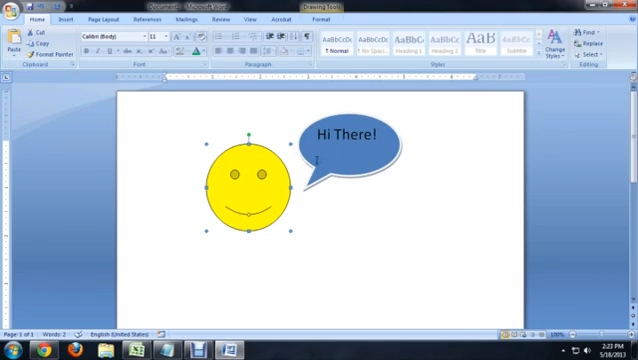
mouse_move(305, 159)
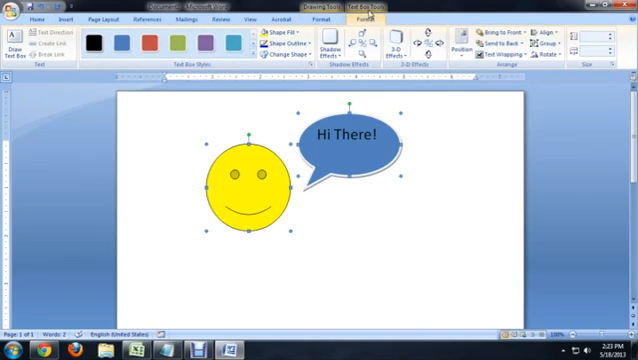
Group the smiley face and the 'Hi There!' callout via Arrange > Group.
click(528, 46)
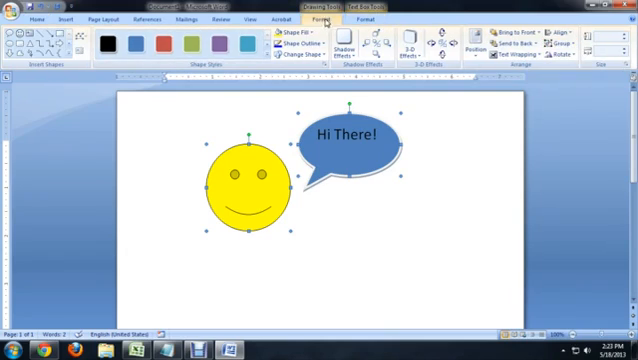
click(557, 40)
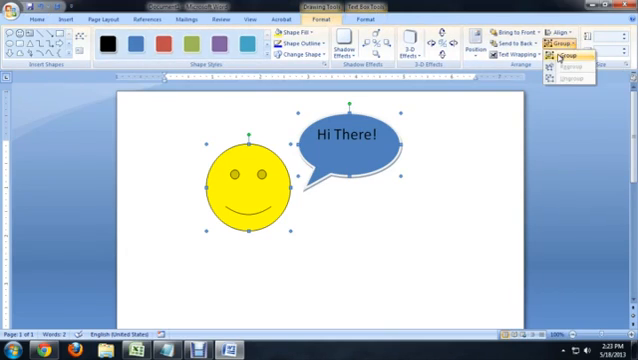